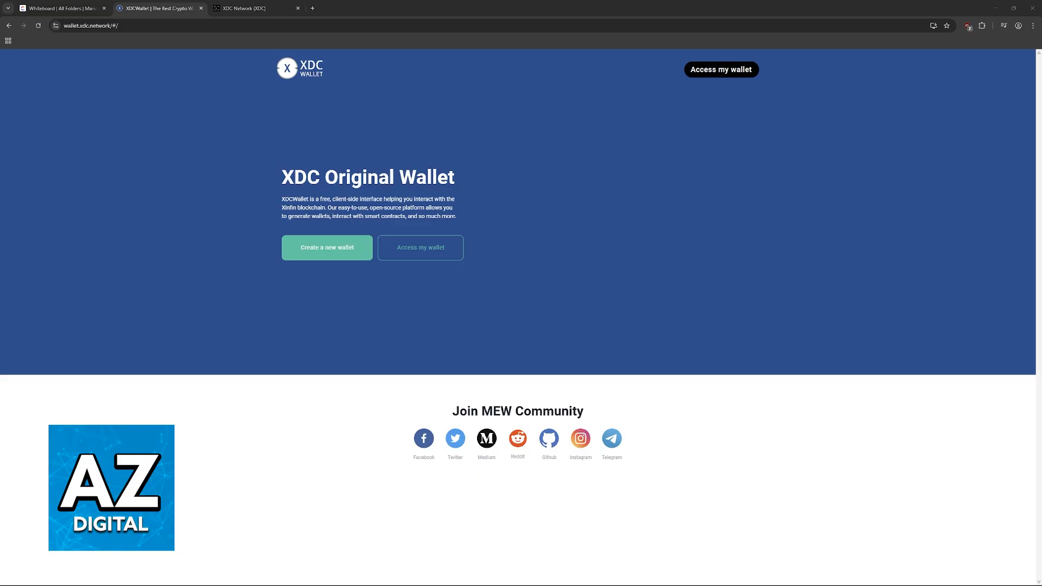
mouse_move(499, 284)
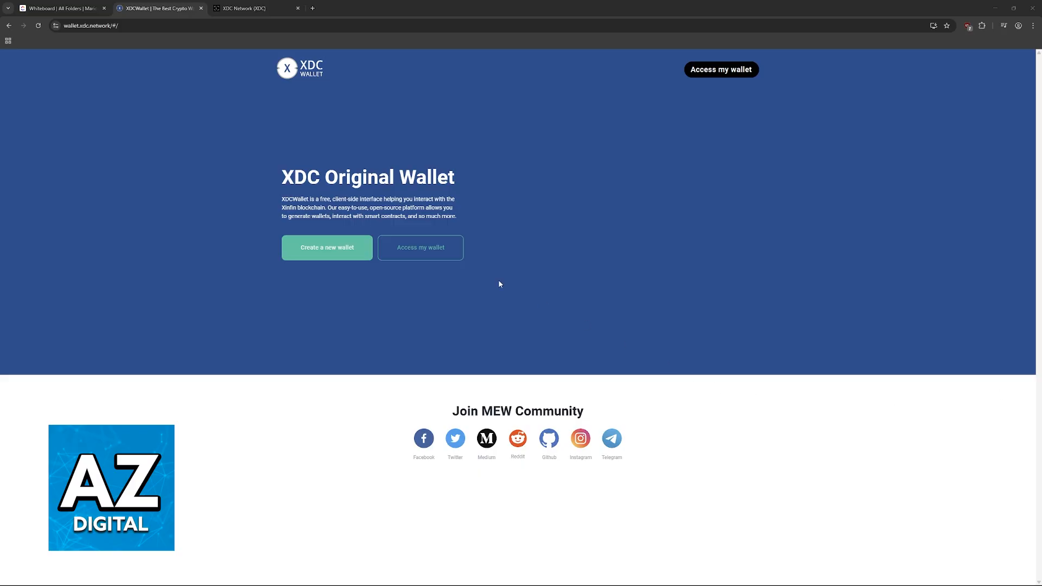
Switch to the Ledger Support 'XDC Network (XDC)' article, then return to the whiteboard tab
click(253, 8)
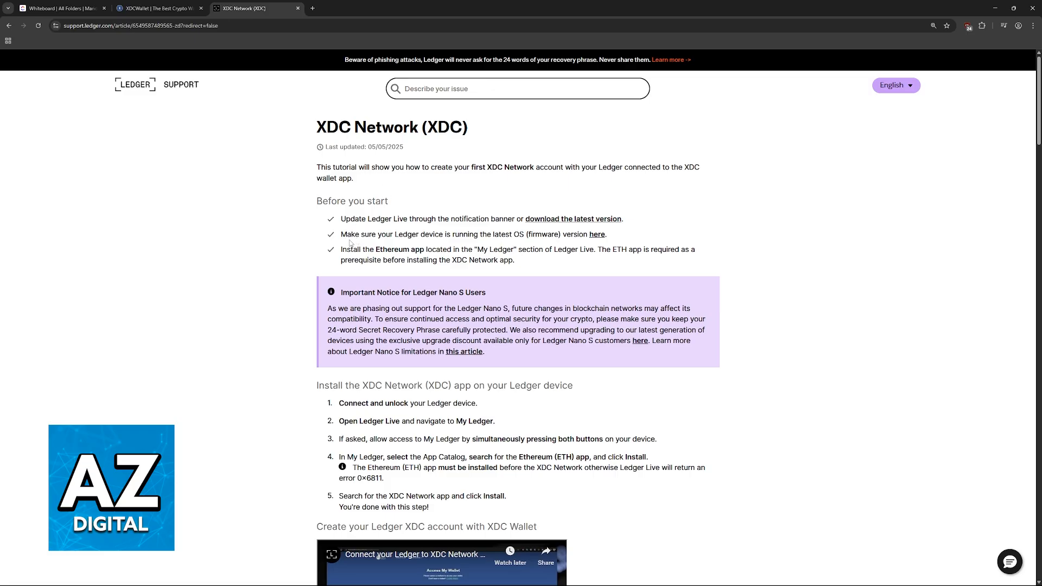
drag(341, 249, 465, 249)
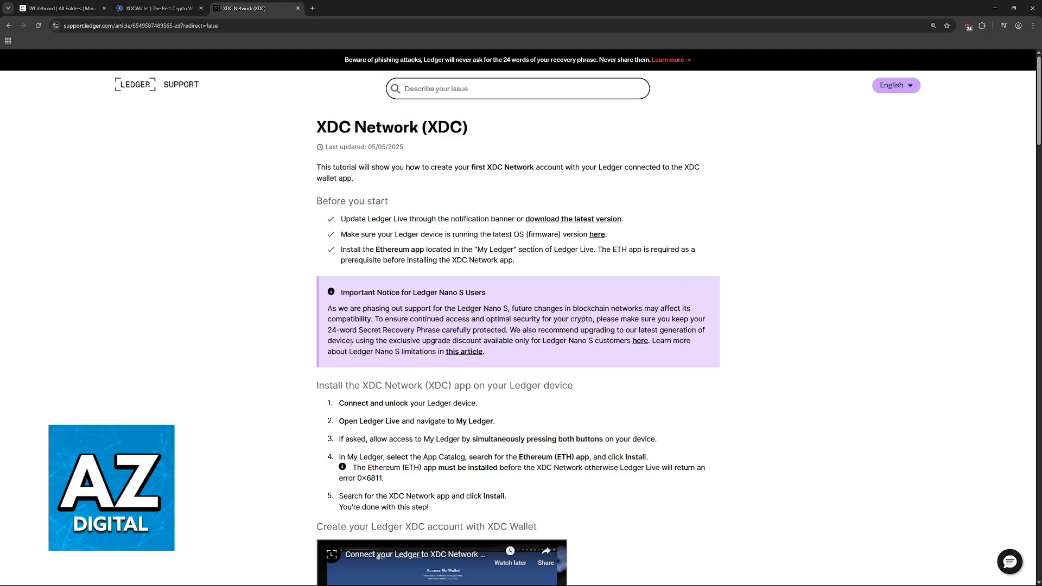
mouse_move(419, 449)
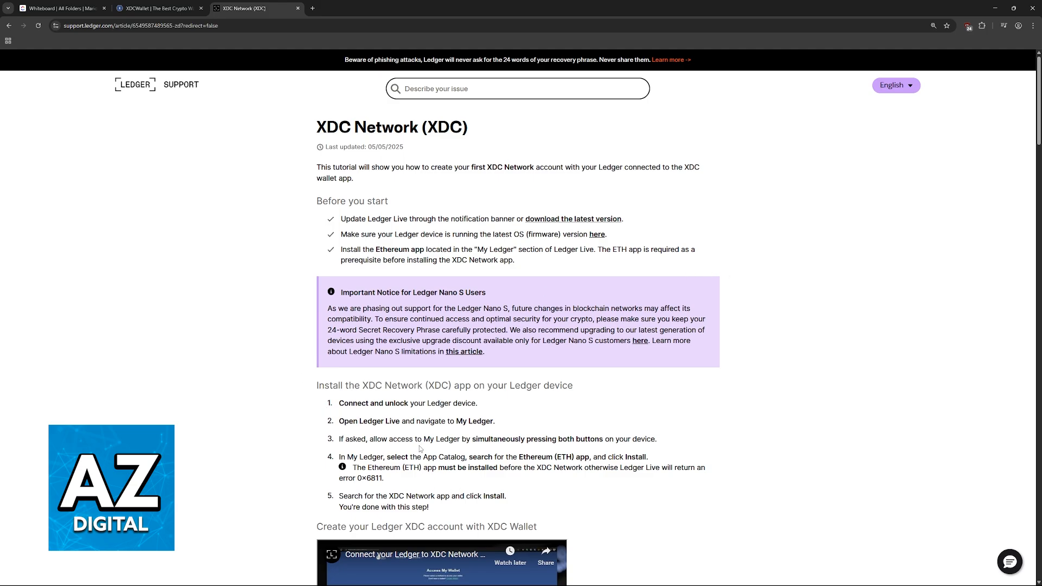
click(60, 8)
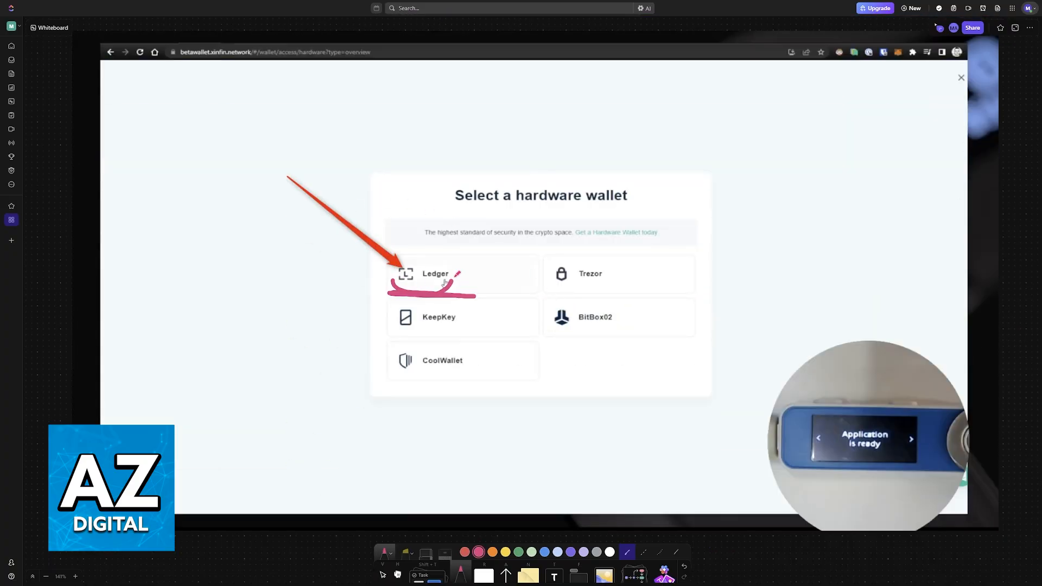
On the Connect your Ledger slide, circle Connect and USB, underline XDC Network, bracket the Ethereum instruction
click(462, 273)
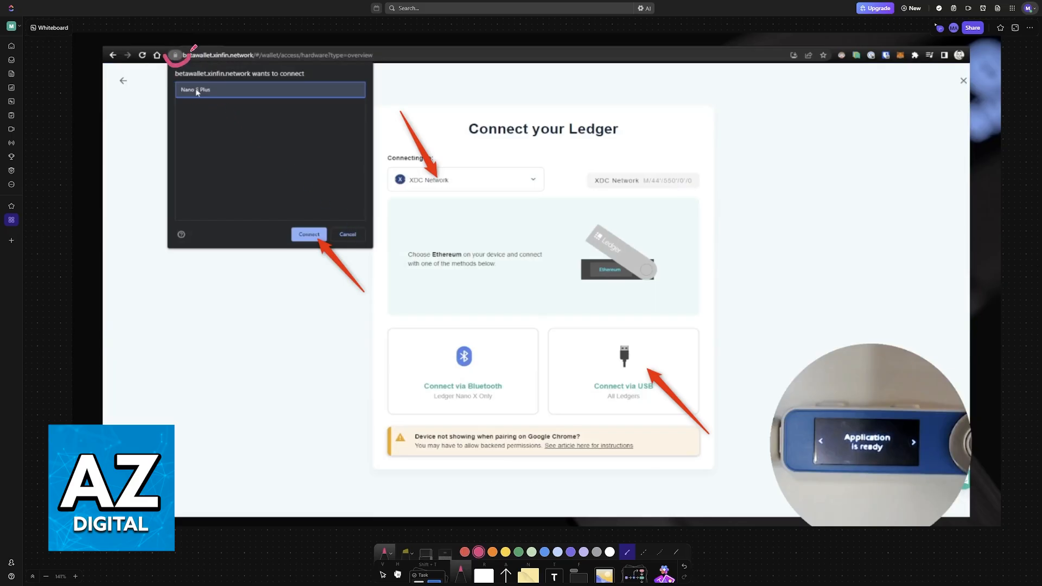
drag(189, 47, 170, 100)
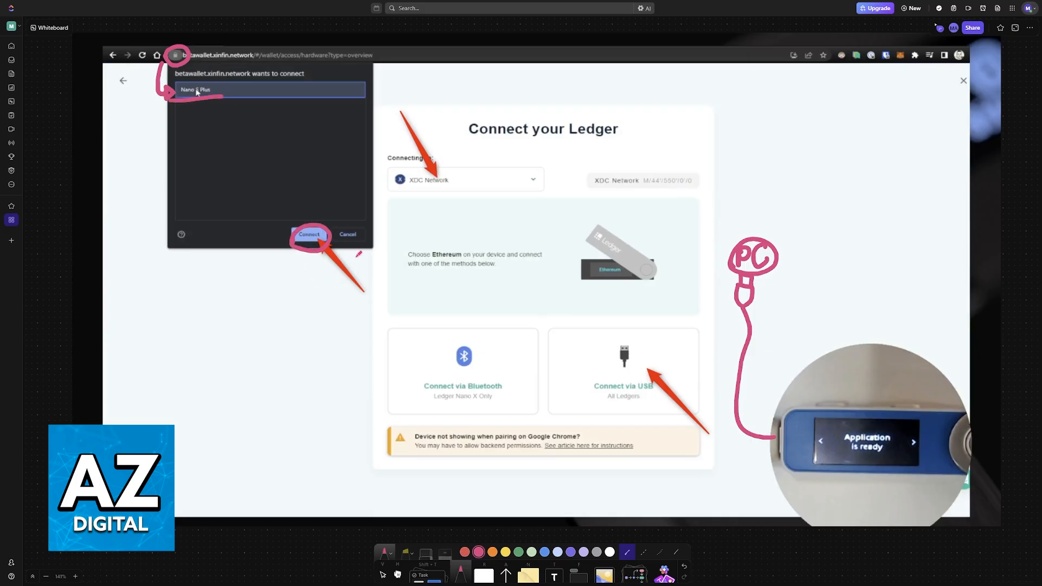
drag(375, 193, 455, 190)
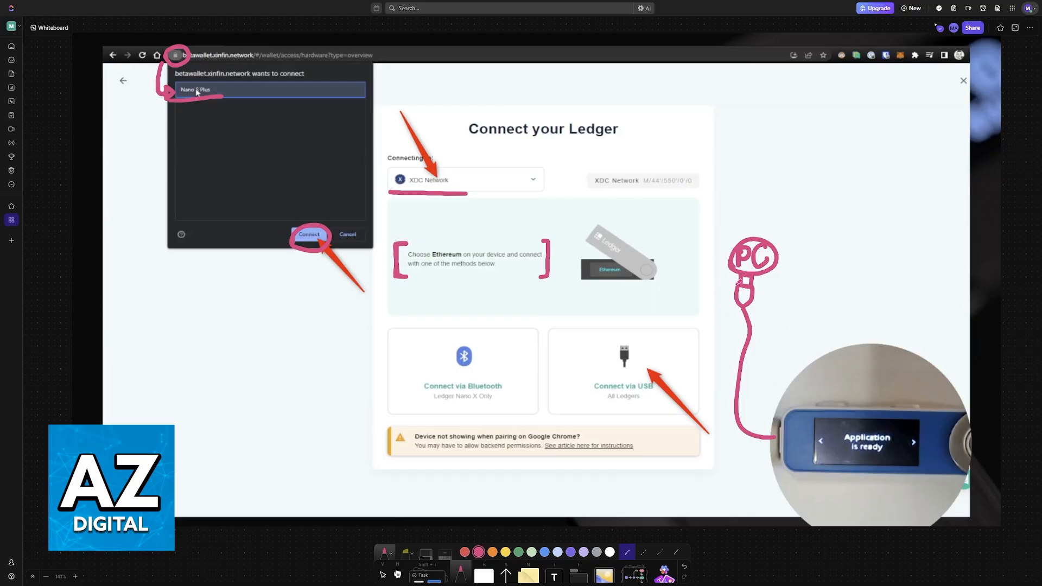
drag(584, 397, 671, 394)
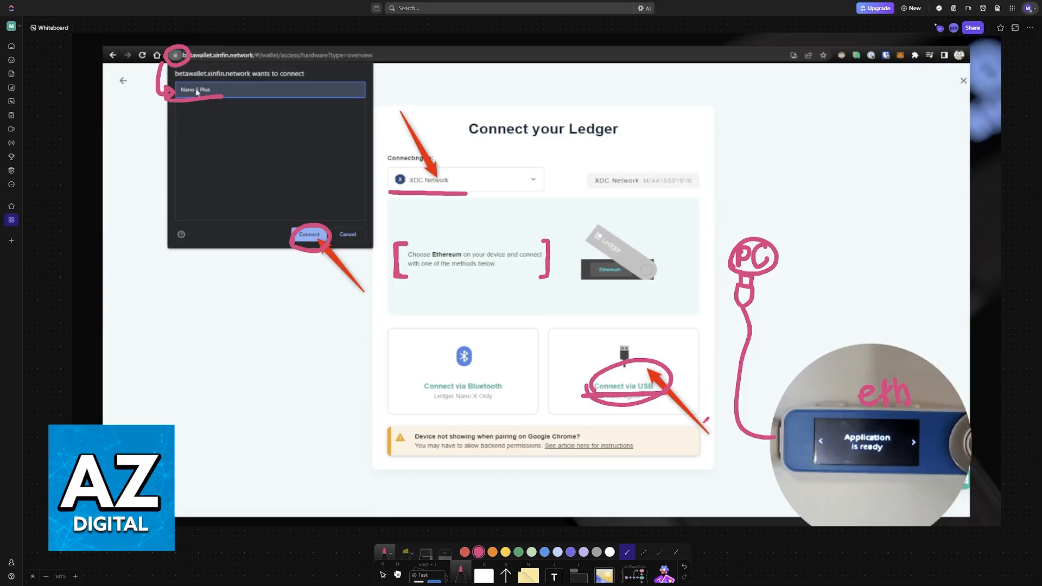
On the Select Network and Address slide, bracket the address list, circle the terms checkbox, underline Access my wallet
click(310, 234)
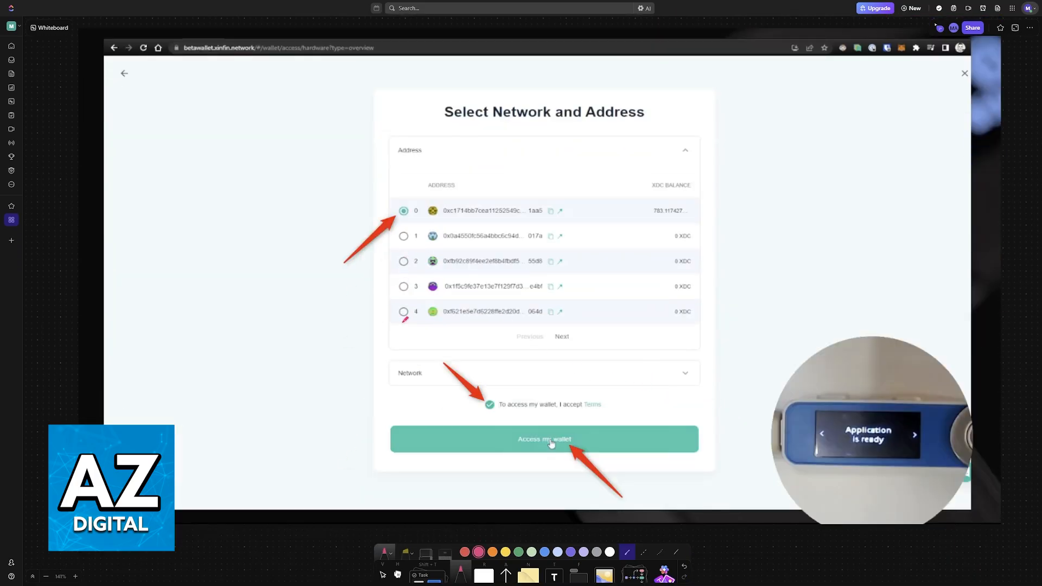
drag(395, 193, 398, 326)
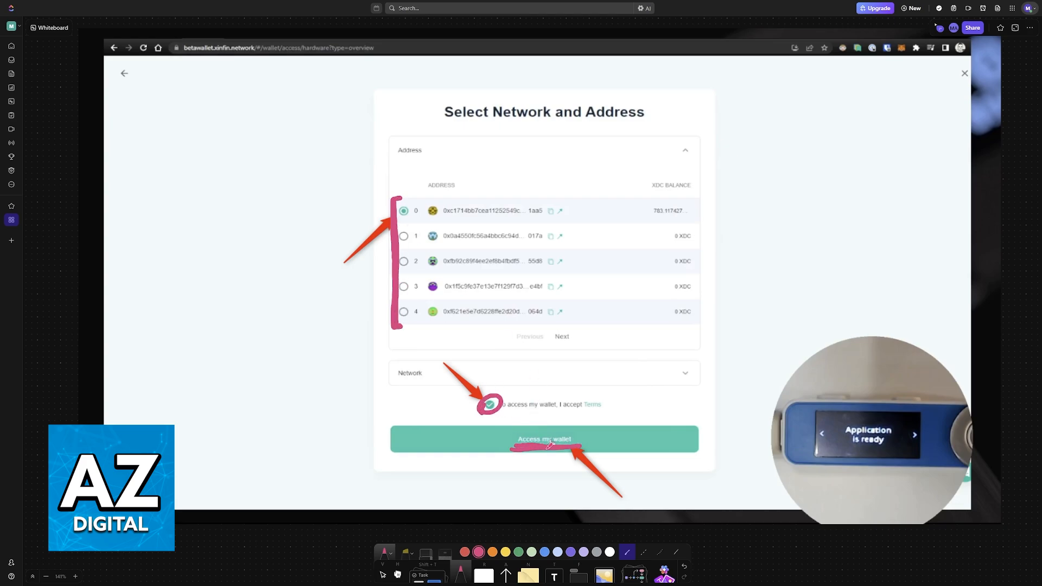
Underline MY XDC BALANCE on the dashboard slide, then show the receive address popup
click(543, 438)
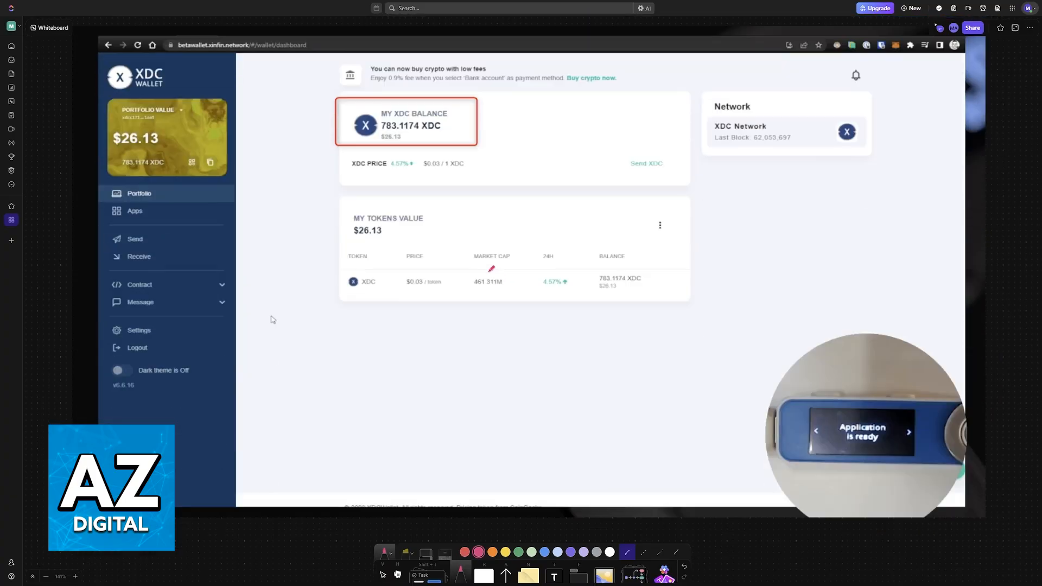
drag(343, 145, 465, 144)
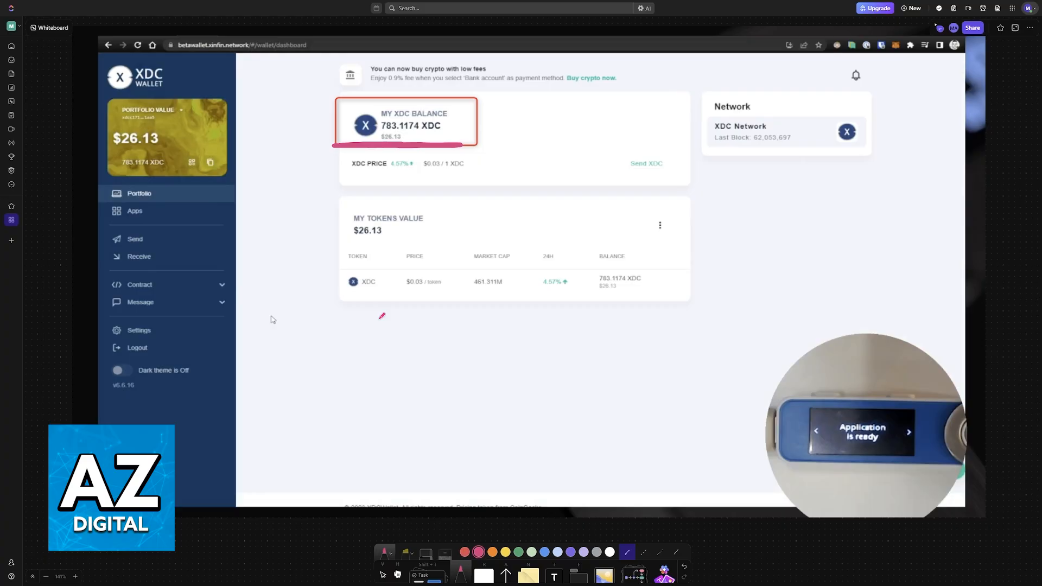
click(139, 256)
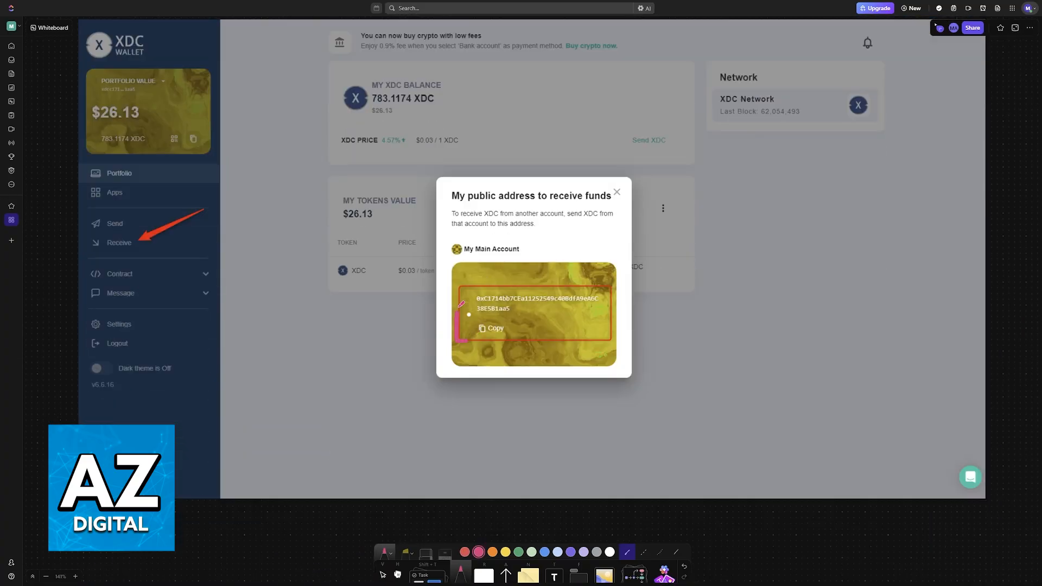